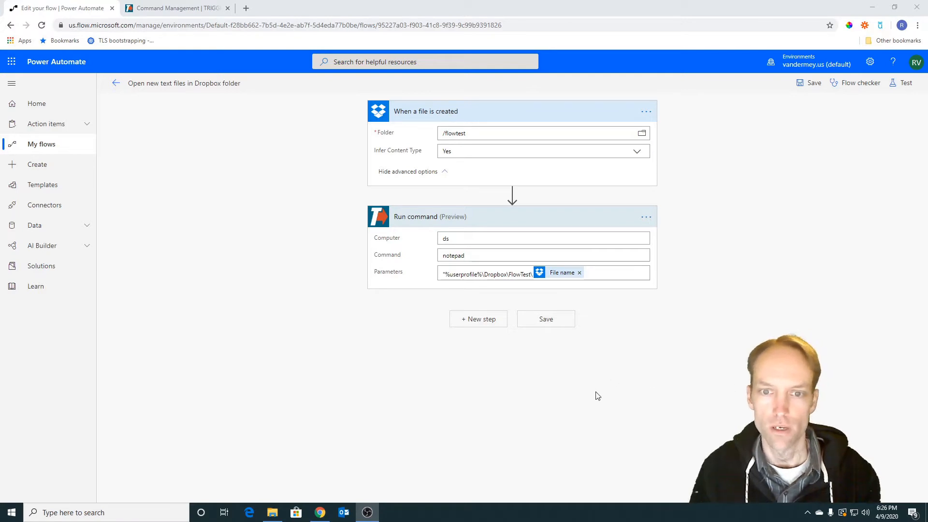
pyautogui.moveTo(631, 400)
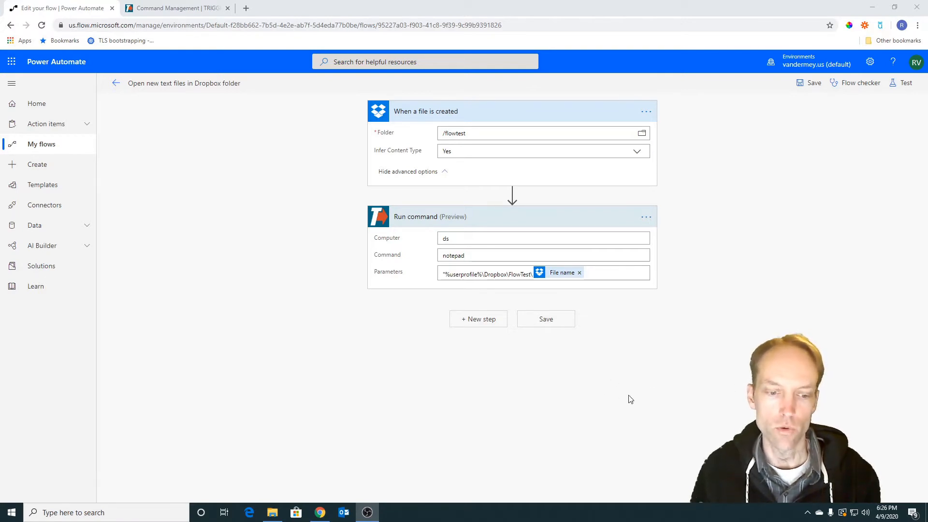
pyautogui.moveTo(634, 392)
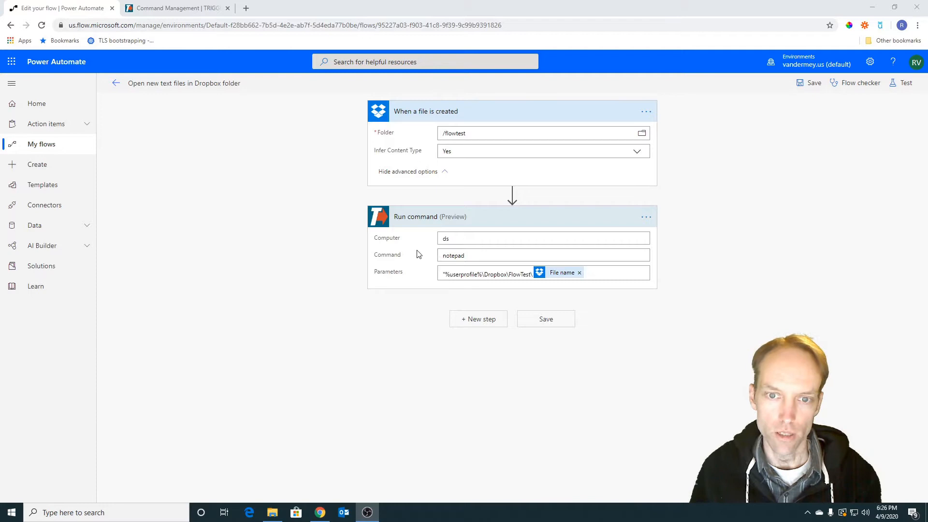
pyautogui.moveTo(561, 334)
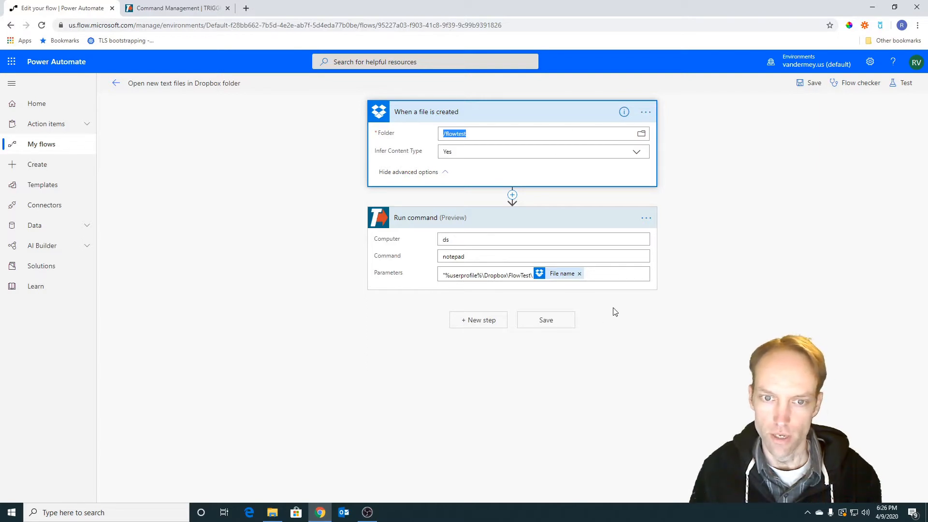
pyautogui.moveTo(512, 195)
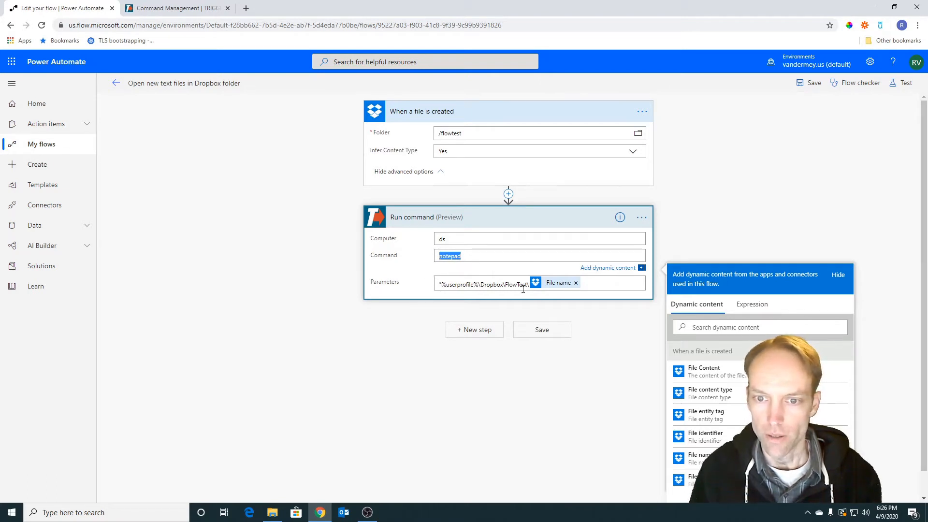
pyautogui.moveTo(410, 290)
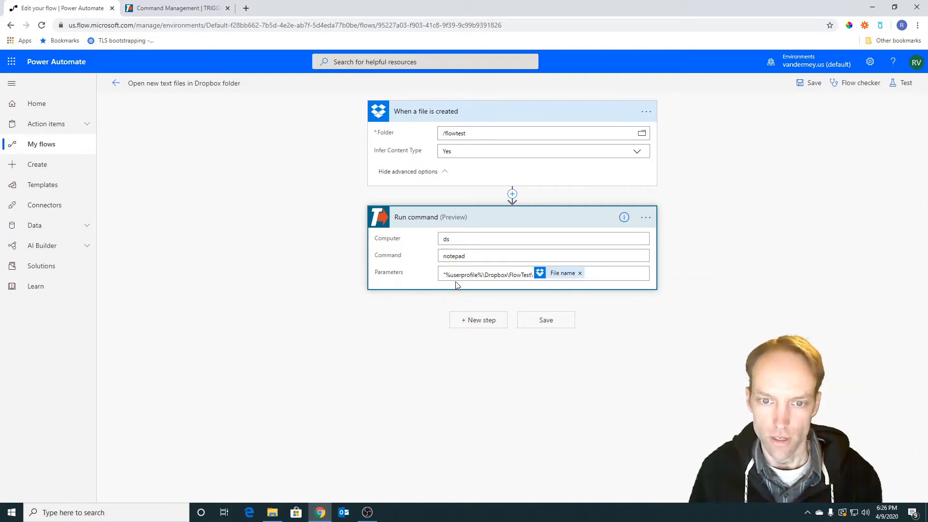
# Create a new text document named Flowtest2 in the Dropbox FlowTest folder
pyautogui.click(486, 274)
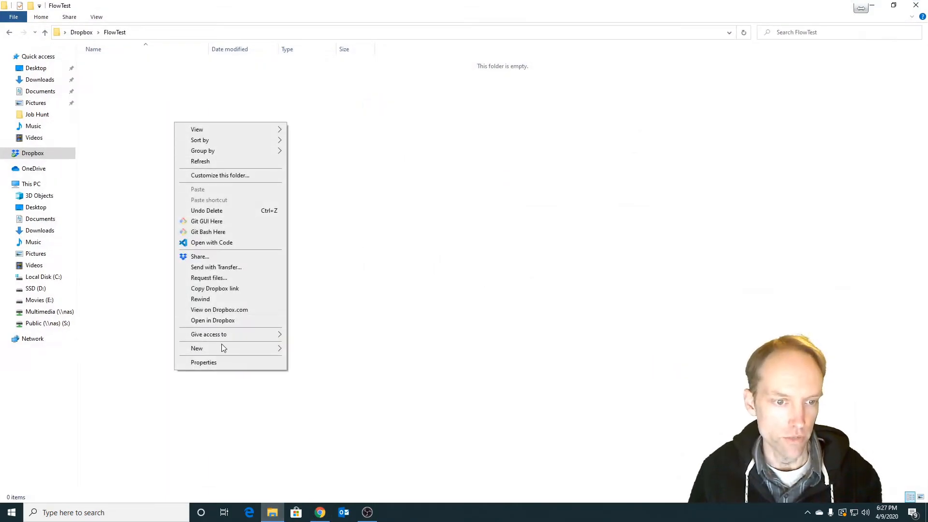
pyautogui.click(197, 348)
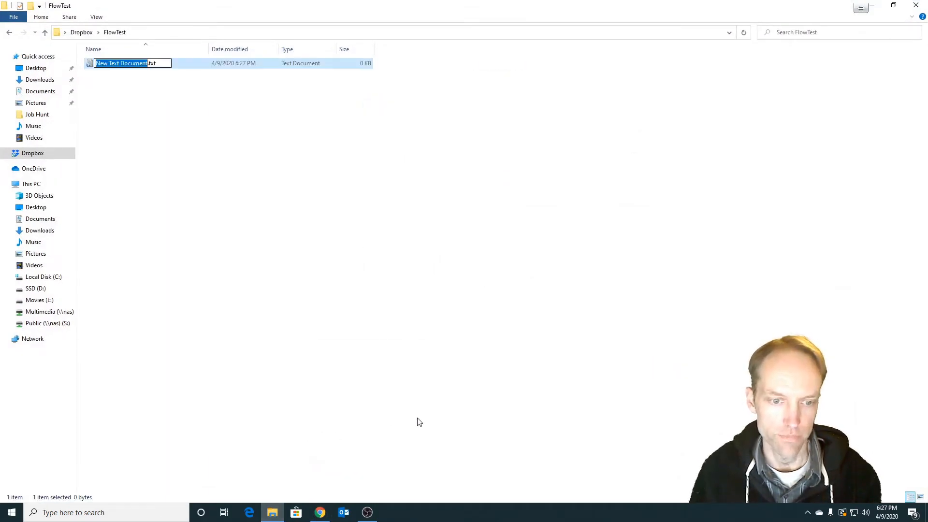
pyautogui.write('Flowtest2.txt')
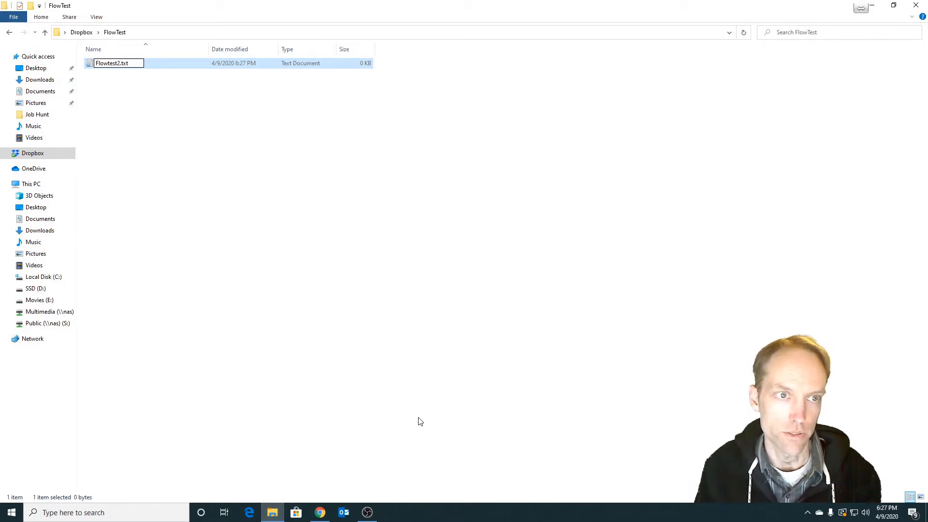
# Write 'This is a test.' in the new file in Notepad
pyautogui.doubleClick(112, 63)
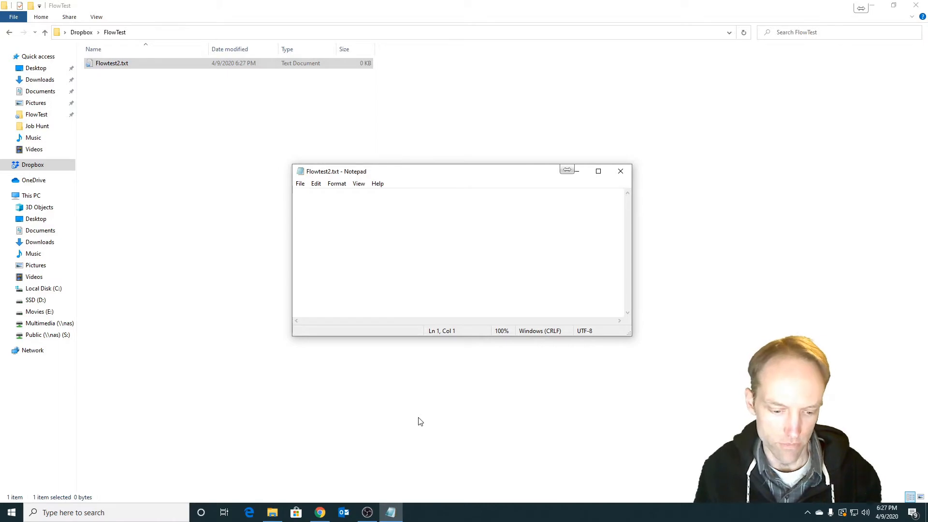
pyautogui.write('This is a test.')
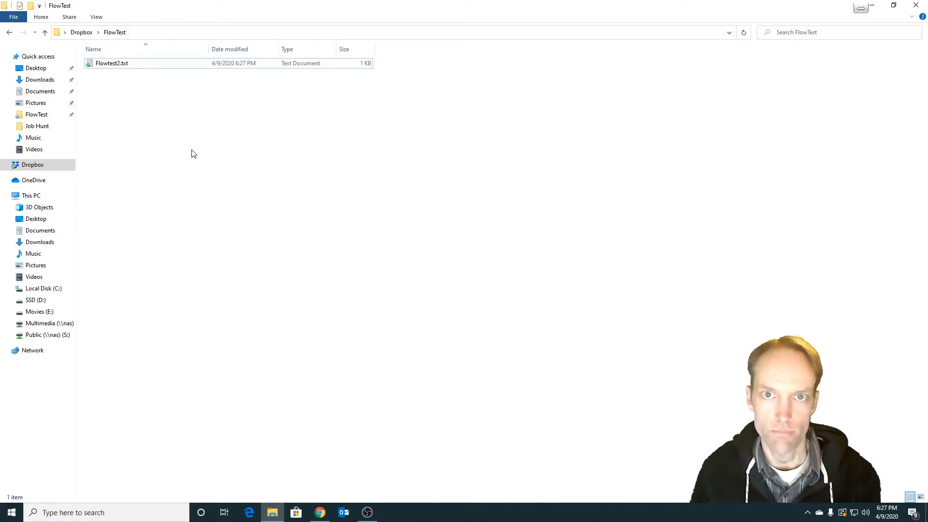
pyautogui.moveTo(274, 366)
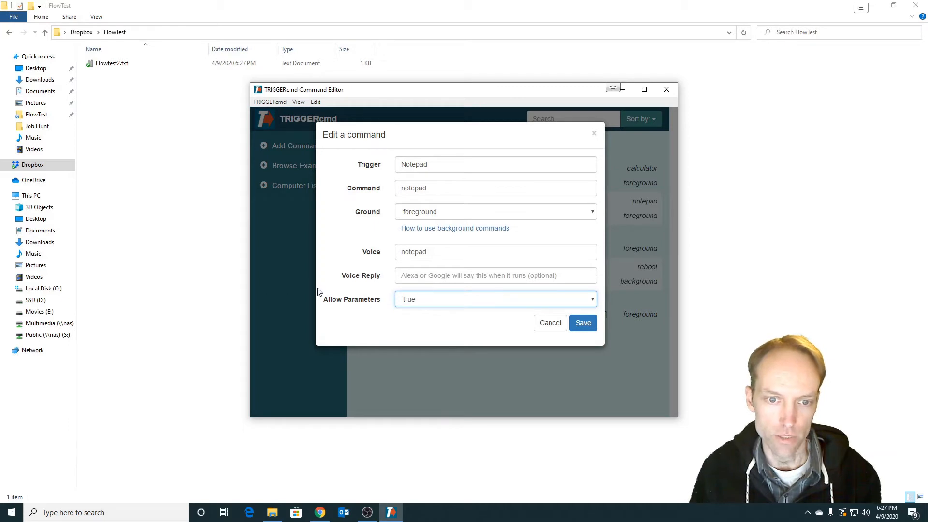
pyautogui.click(550, 323)
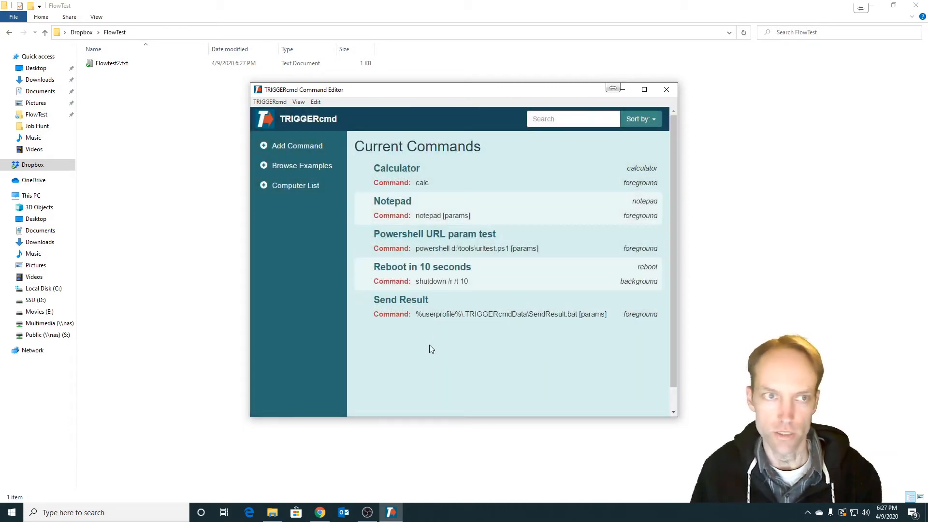
pyautogui.click(111, 63)
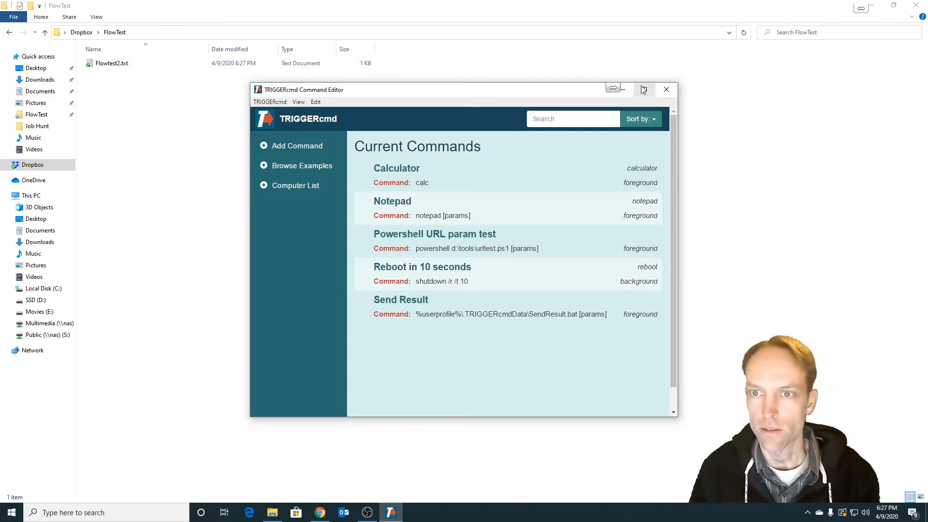
pyautogui.click(666, 89)
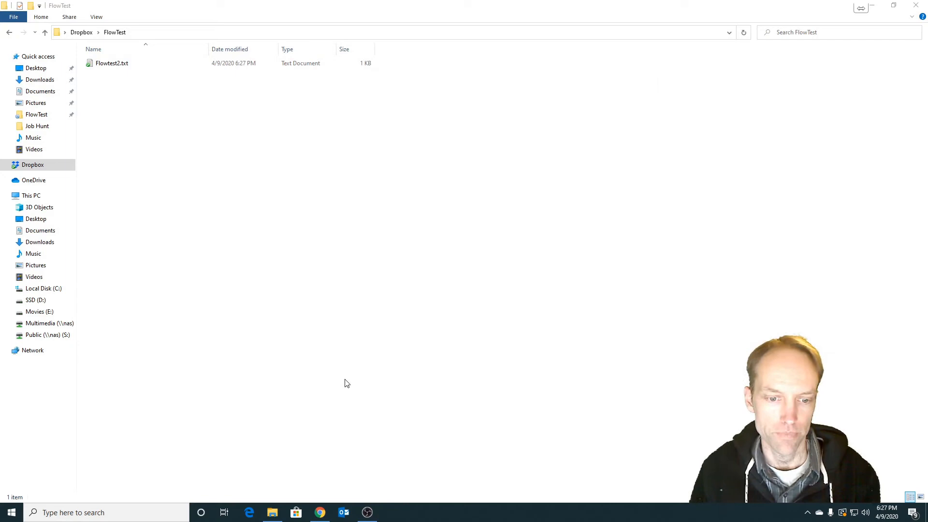
pyautogui.moveTo(329, 417)
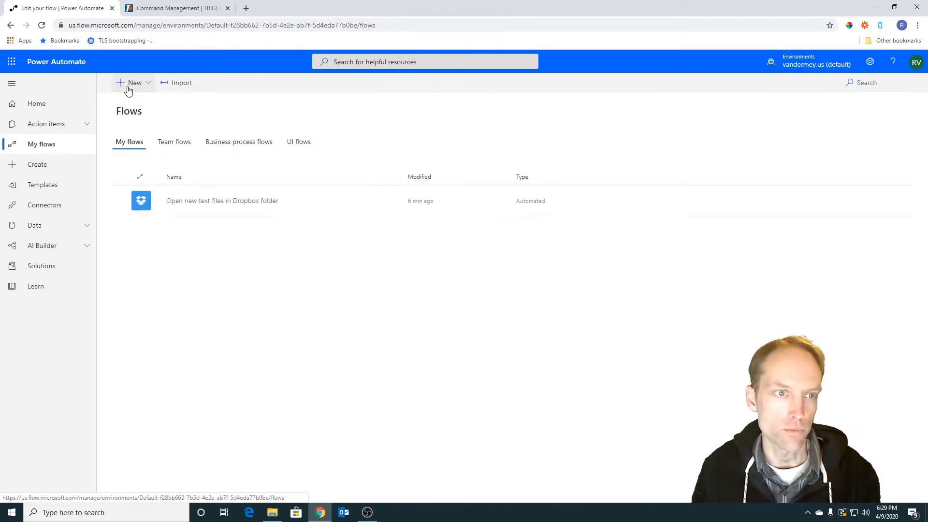
# Start a new automated flow from scratch named 'Flow test'
pyautogui.click(134, 83)
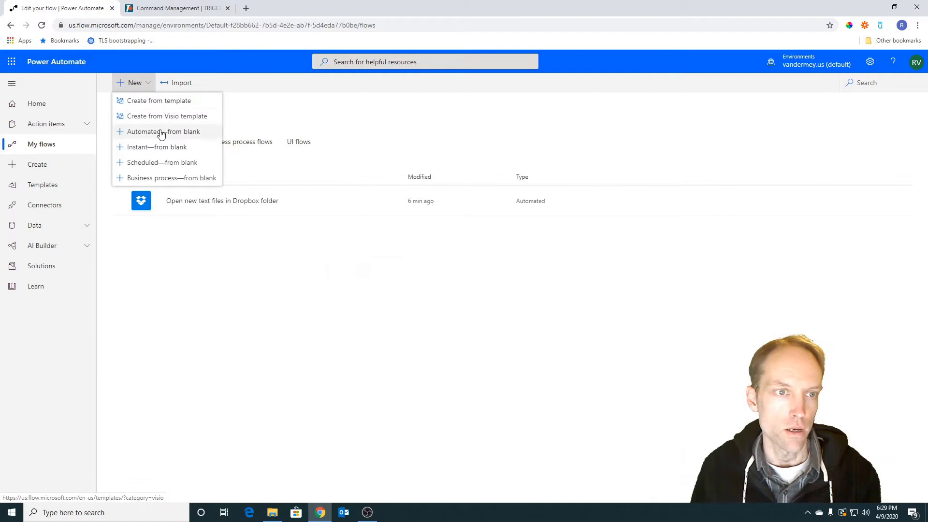
pyautogui.moveTo(167, 136)
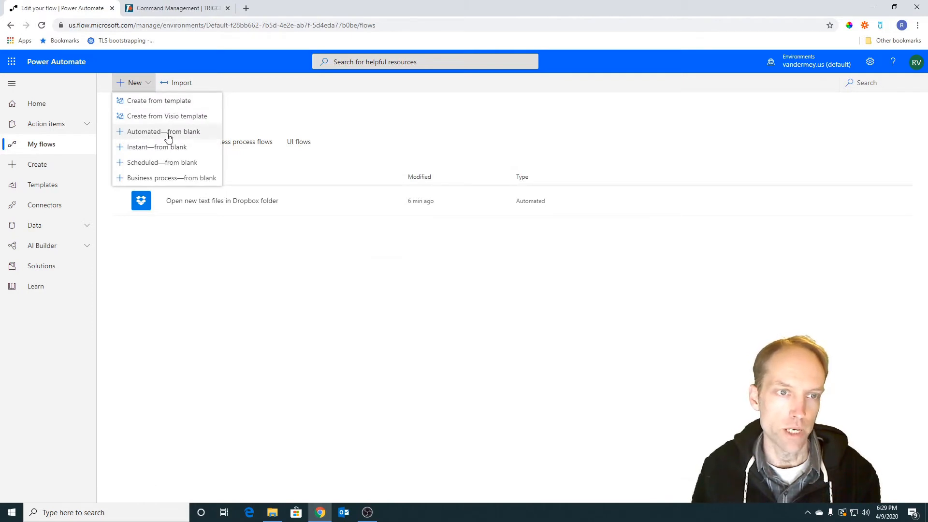
pyautogui.click(162, 132)
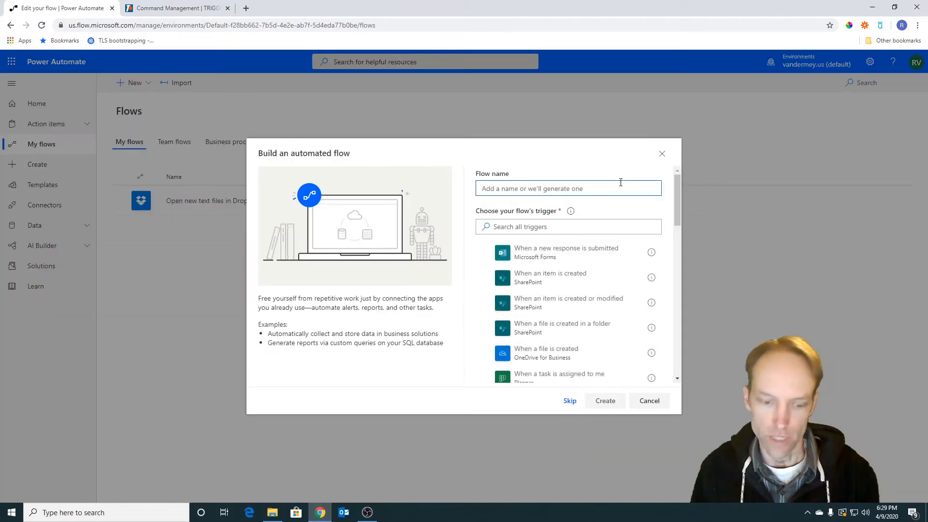
pyautogui.write('Flow te')
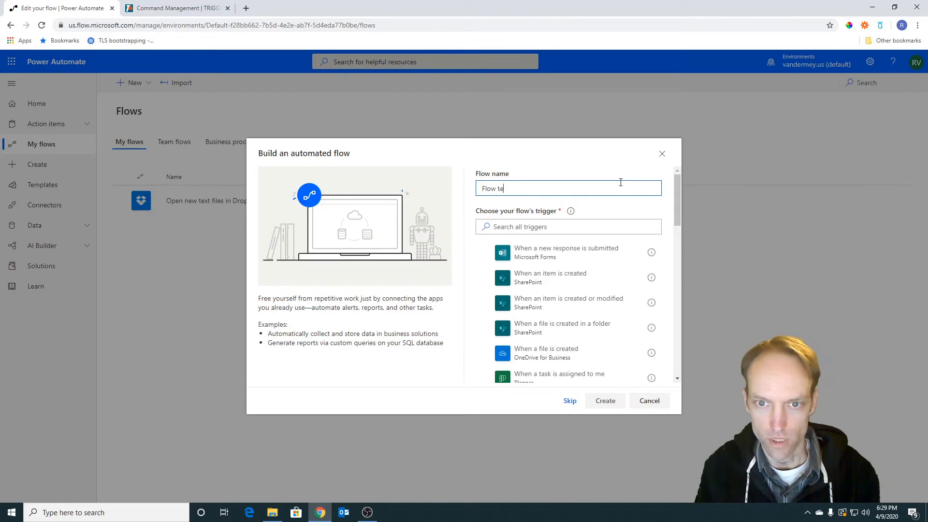
# Search the triggers for 'triggercmd' and browse the results without a match
pyautogui.click(568, 226)
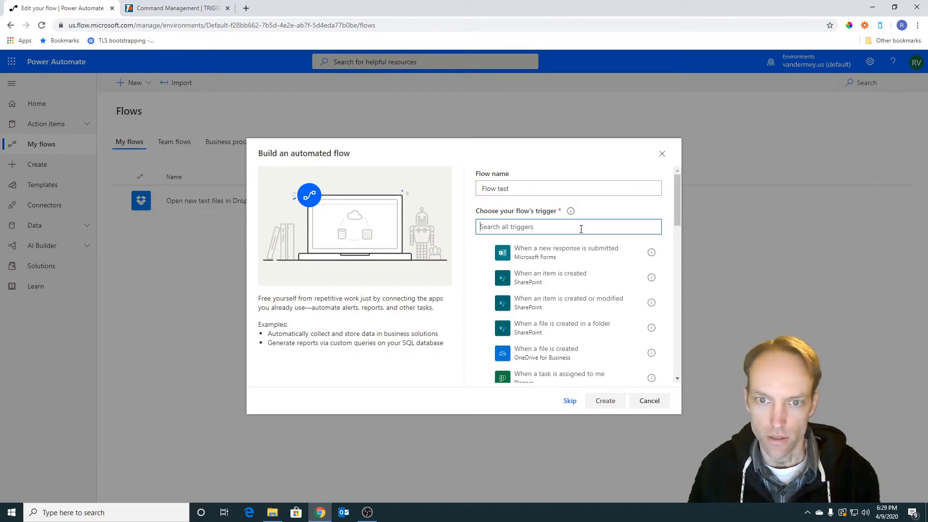
pyautogui.write('triggercmd')
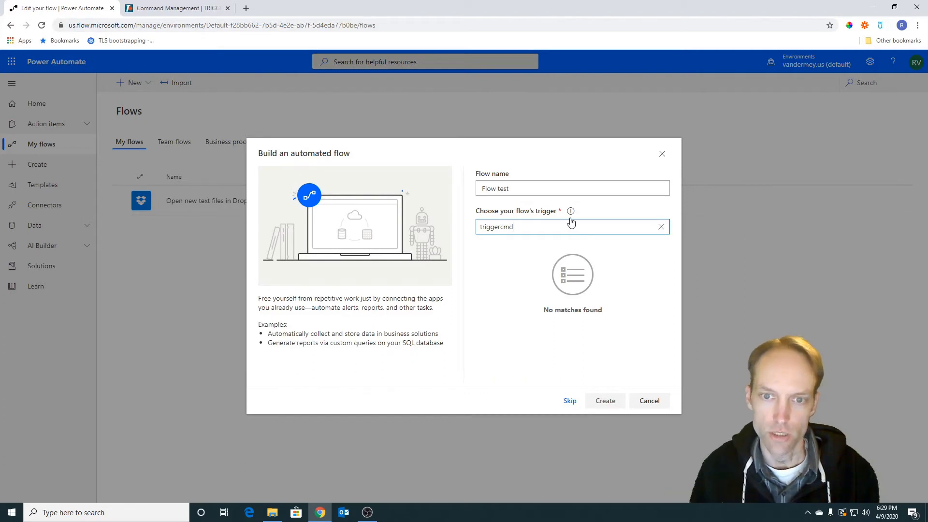
pyautogui.moveTo(553, 217)
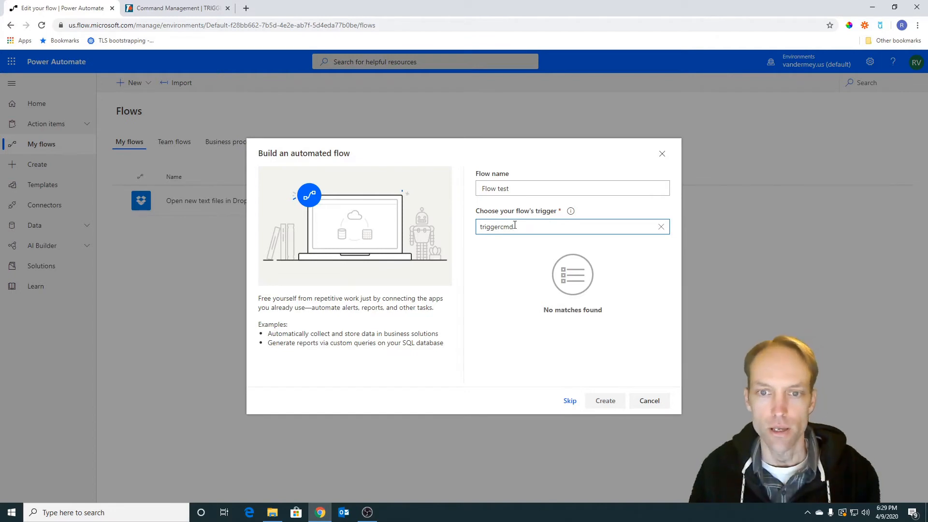
pyautogui.click(661, 226)
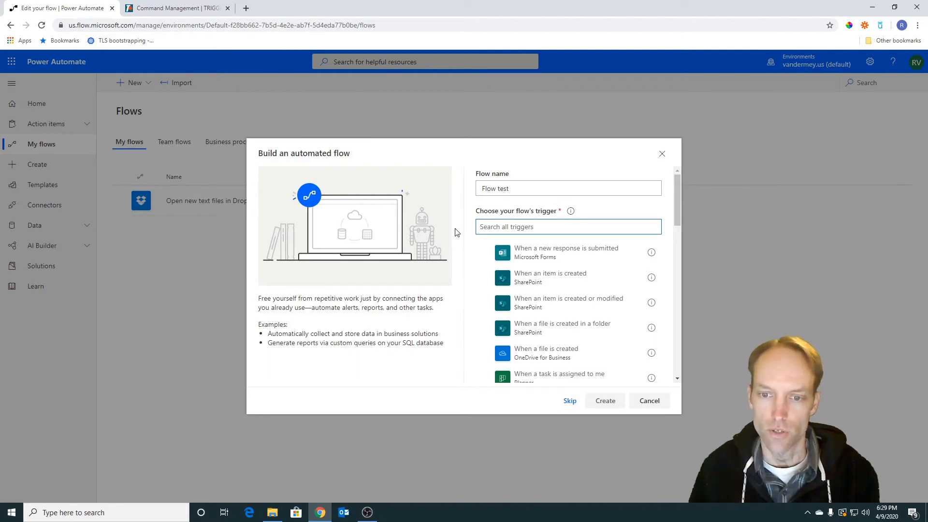
pyautogui.click(567, 227)
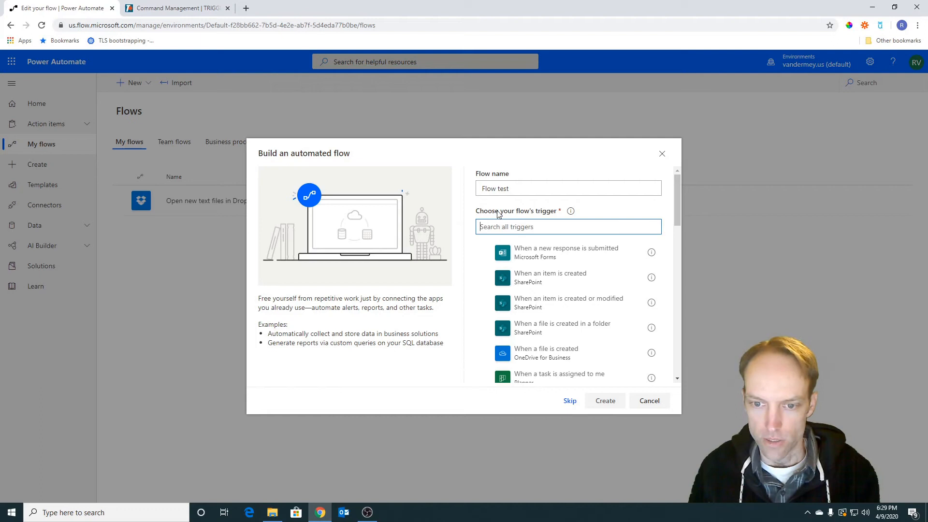
pyautogui.scroll(-3)
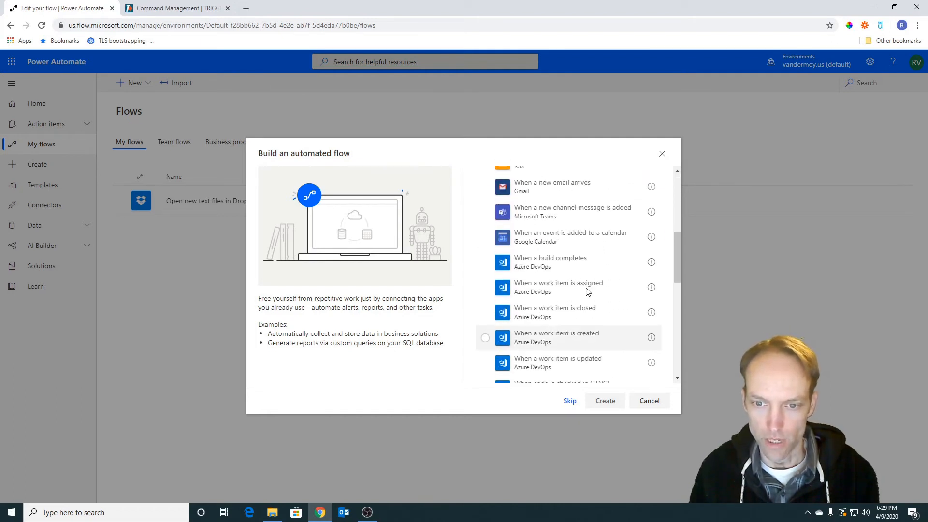
pyautogui.scroll(-3)
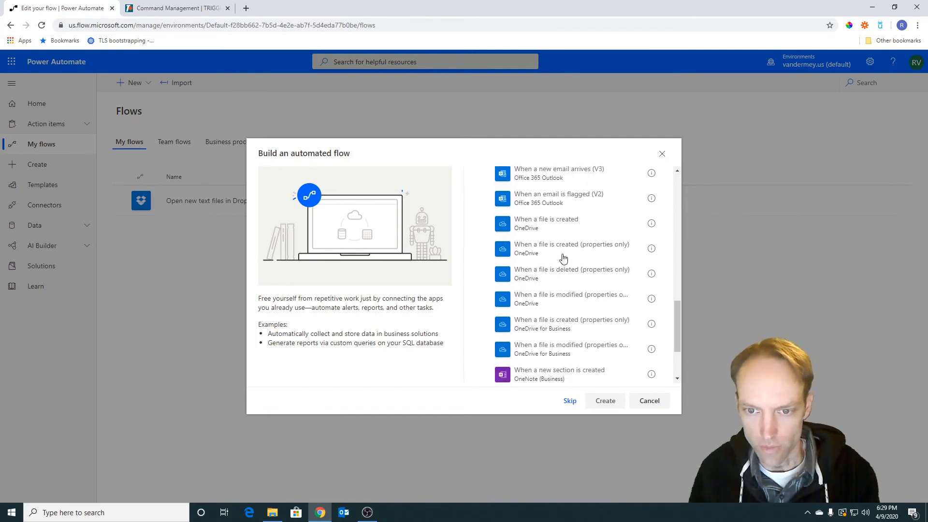
pyautogui.scroll(-3)
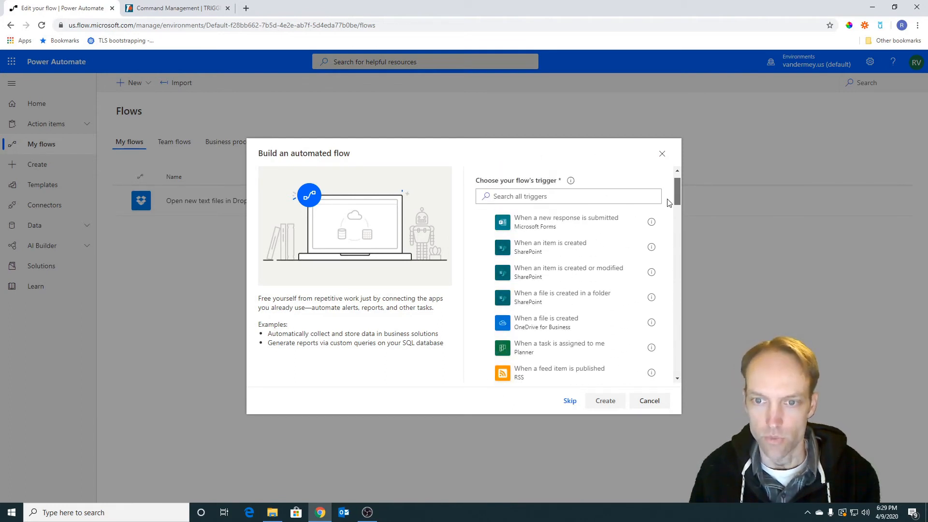
# Choose the Dropbox 'When a file is created' trigger and create the flow
pyautogui.write('dropbox')
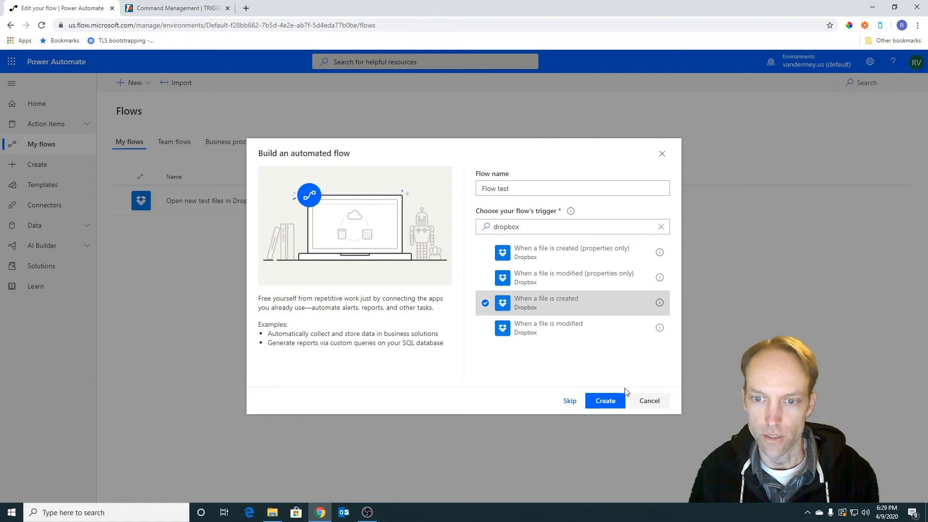
pyautogui.click(604, 400)
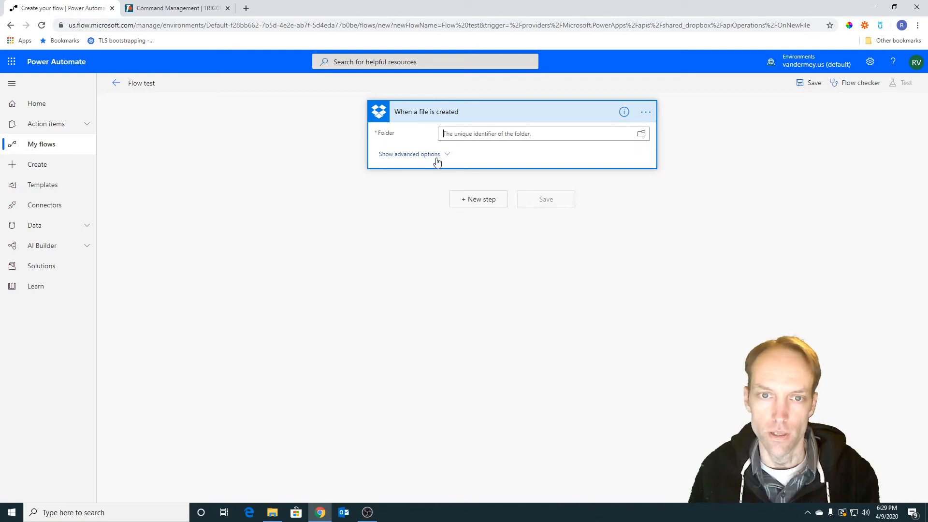
# Set the trigger folder to '/' and add a TRIGGERcmd 'Run command (preview)' step
pyautogui.write('/')
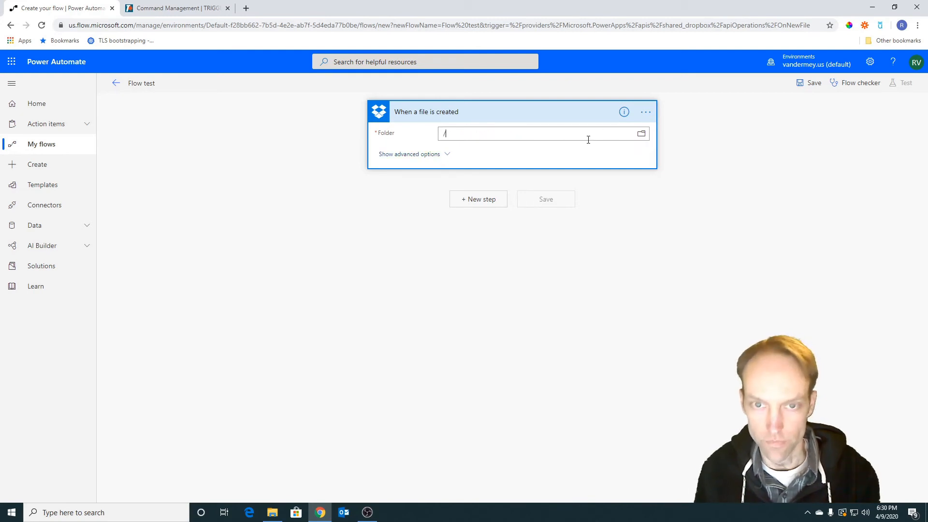
pyautogui.click(478, 199)
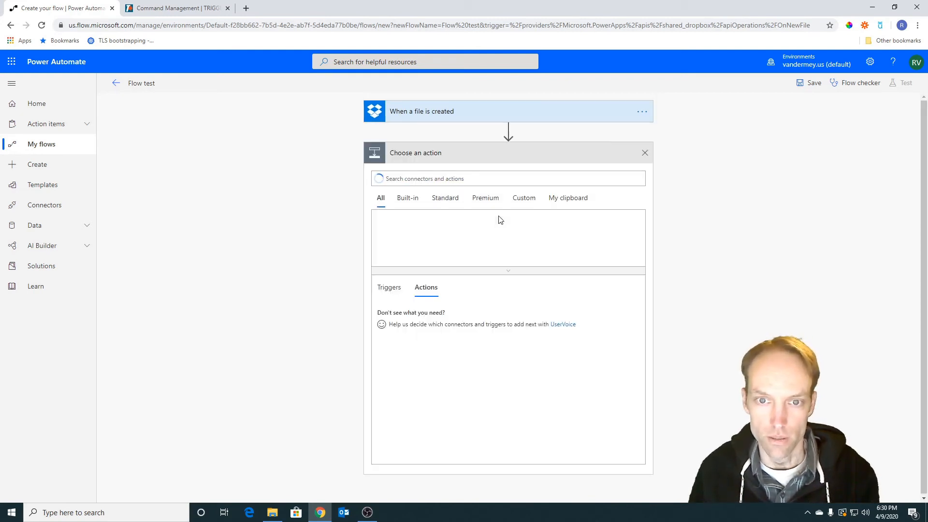
pyautogui.click(508, 177)
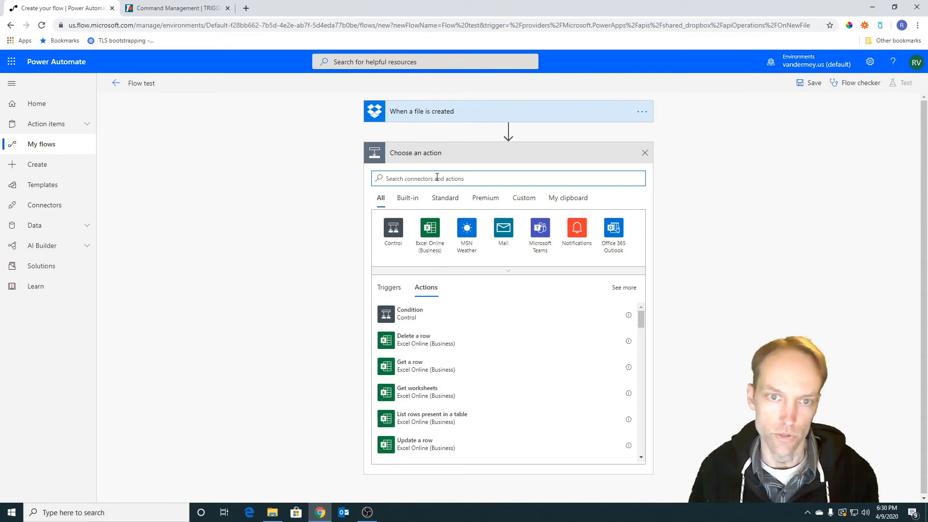
pyautogui.write('triggercmd')
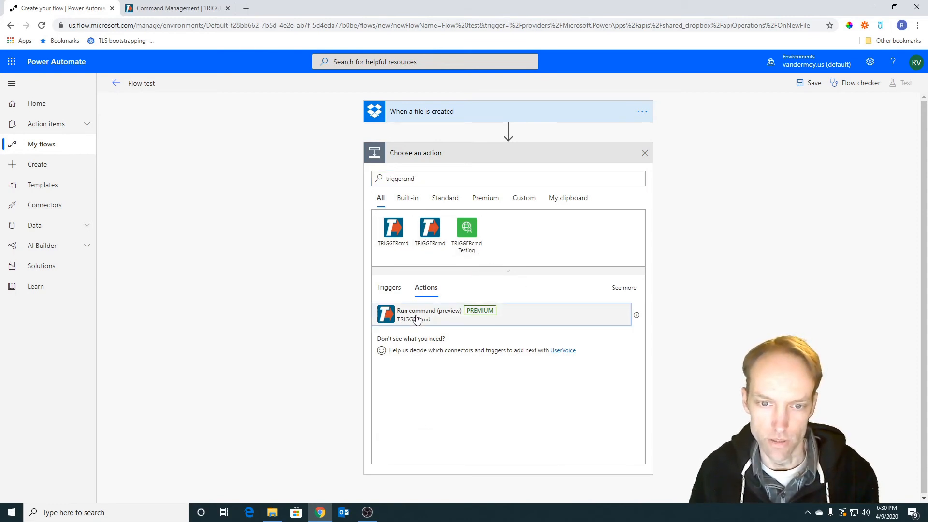
pyautogui.click(430, 314)
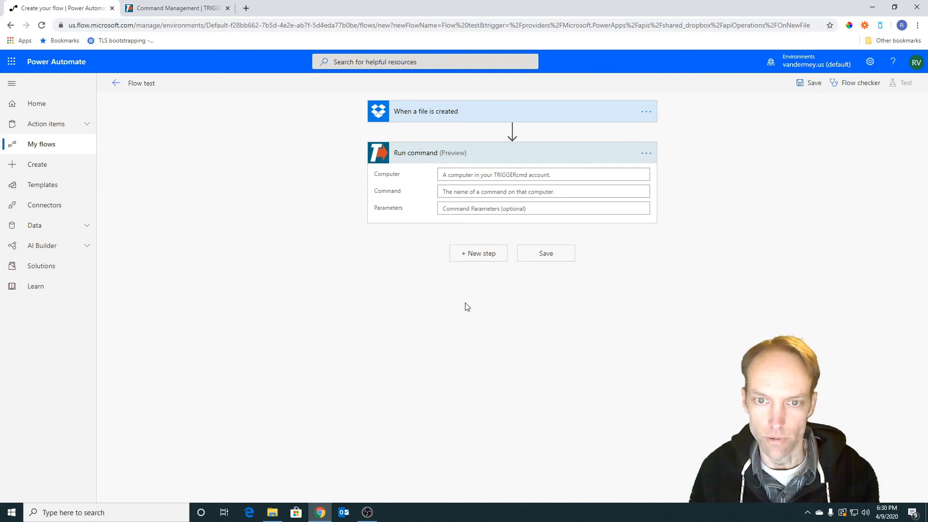
# Set the Run command's Computer to 'ds' and Command to 'notepad'
pyautogui.click(542, 174)
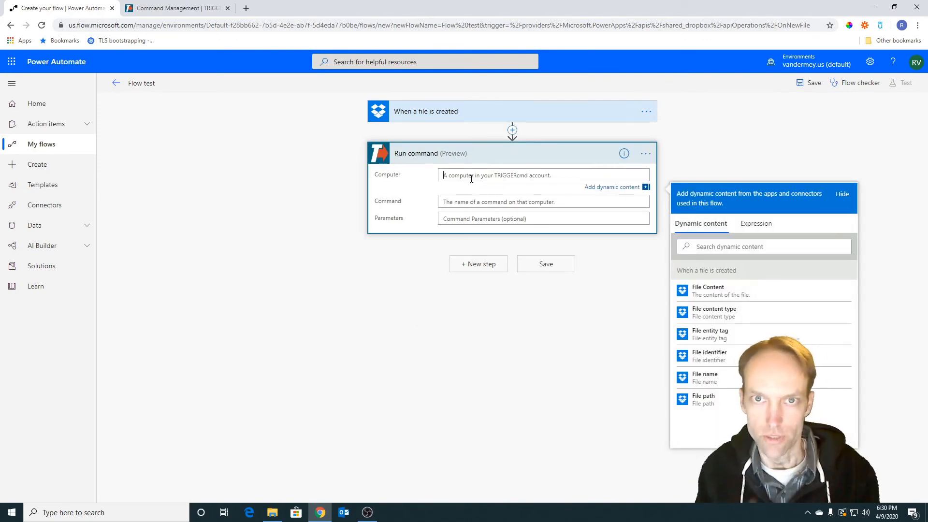
pyautogui.write('ds')
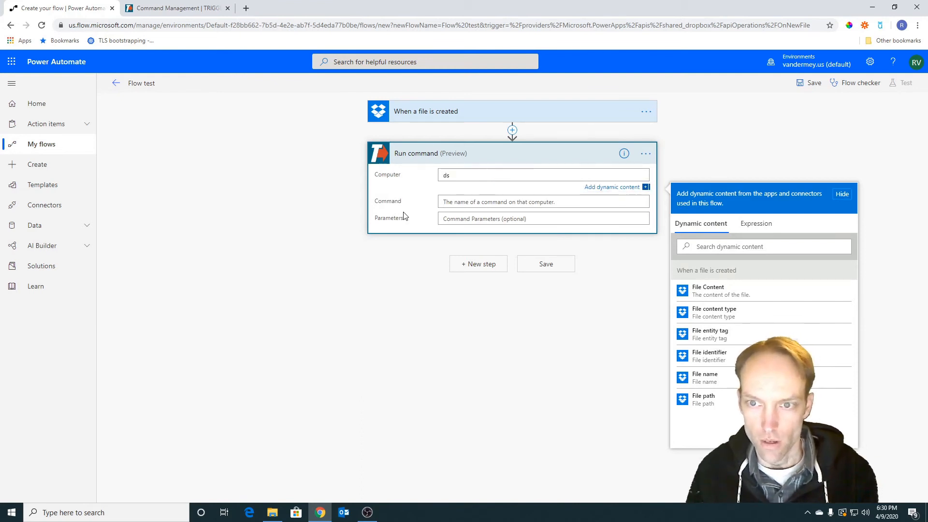
pyautogui.click(542, 192)
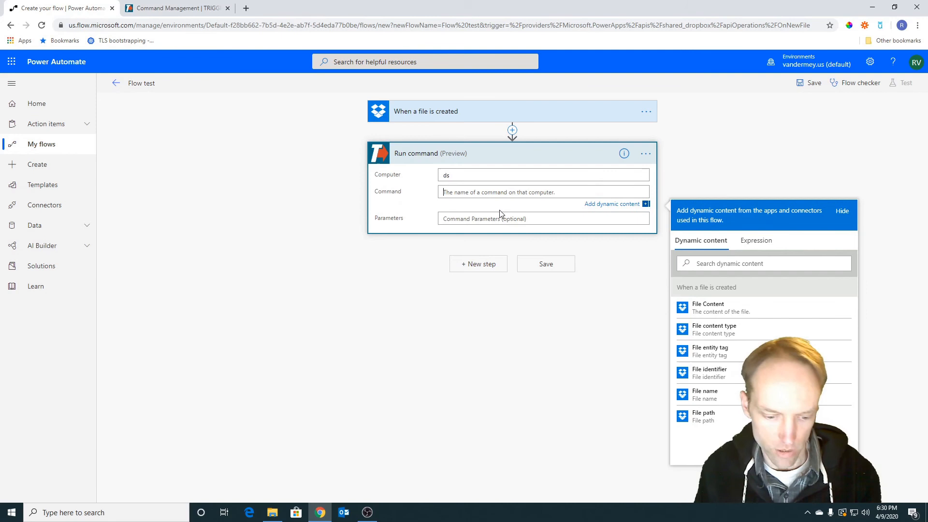
pyautogui.write('notepad')
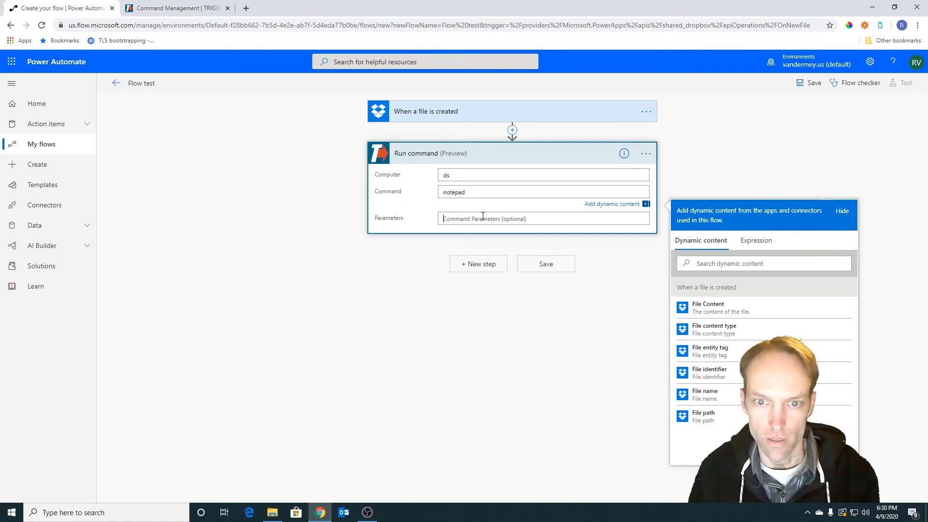
# Fill Parameters with the Dropbox path and the trigger's File name dynamic content
pyautogui.write('1')
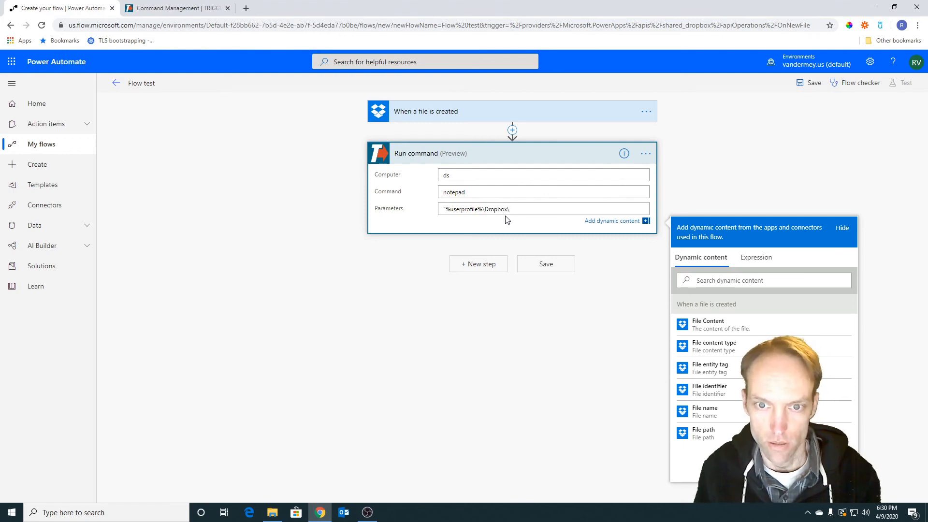
pyautogui.write('flowtes')
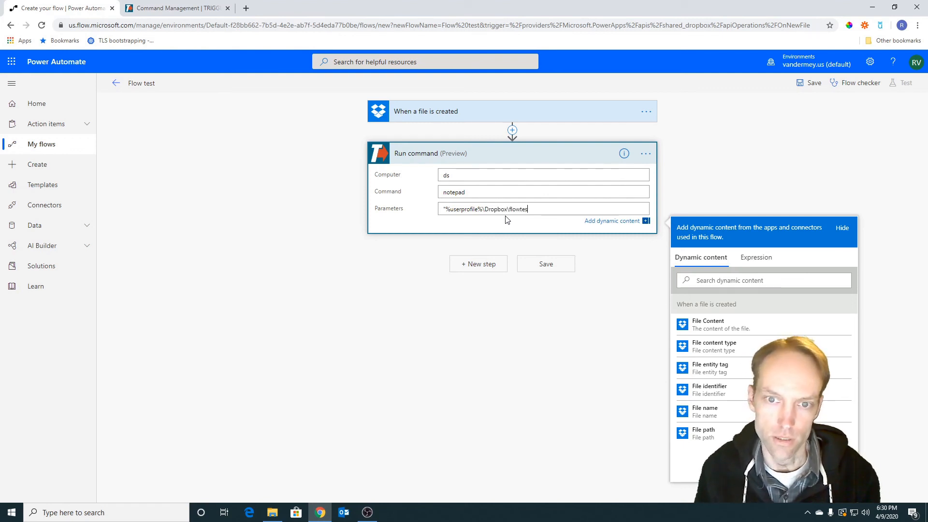
pyautogui.press('Backspace')
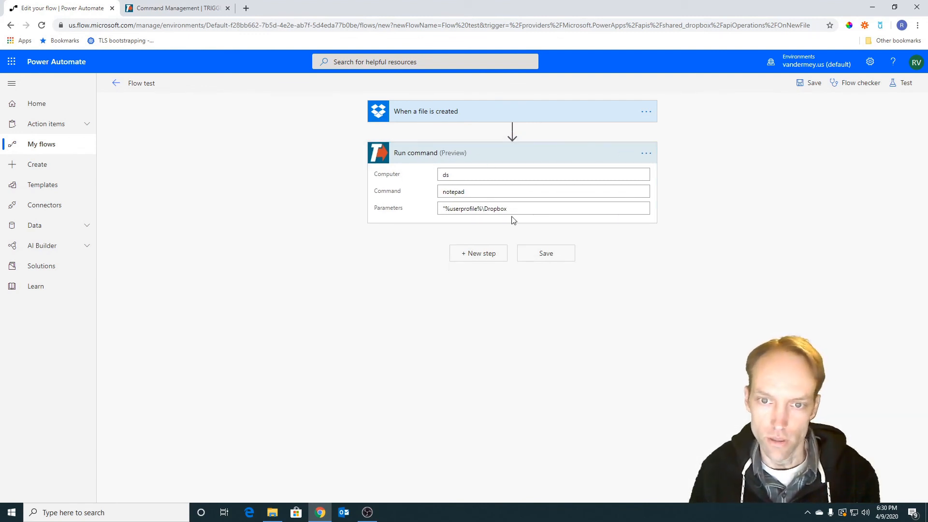
pyautogui.click(543, 208)
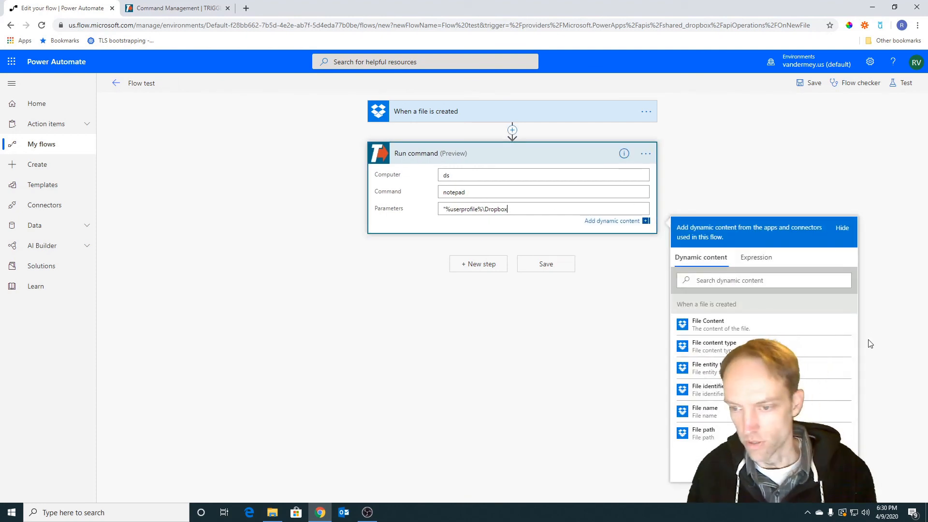
pyautogui.click(705, 412)
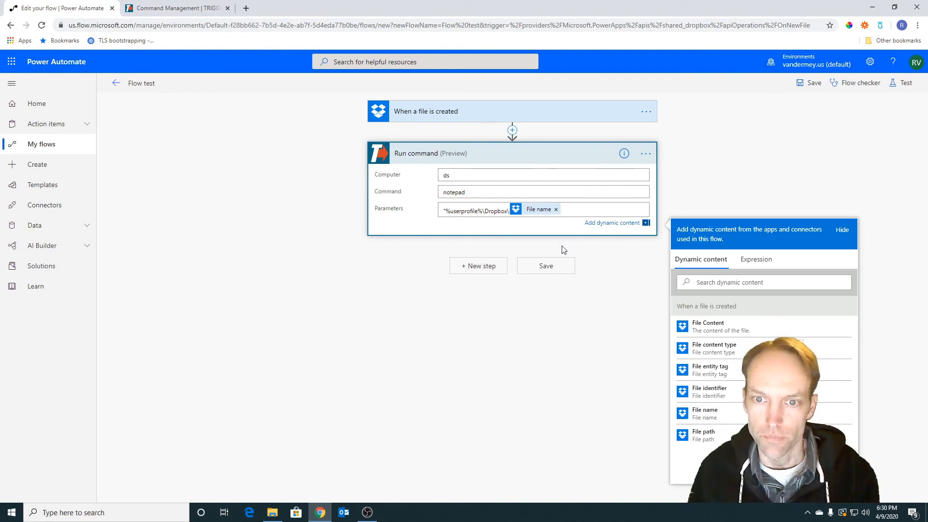
pyautogui.moveTo(530, 209)
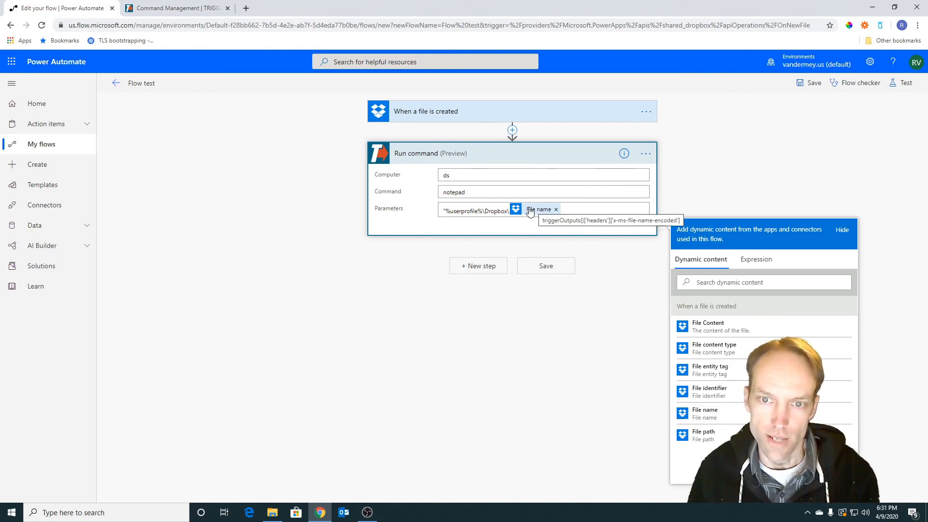
pyautogui.moveTo(545, 233)
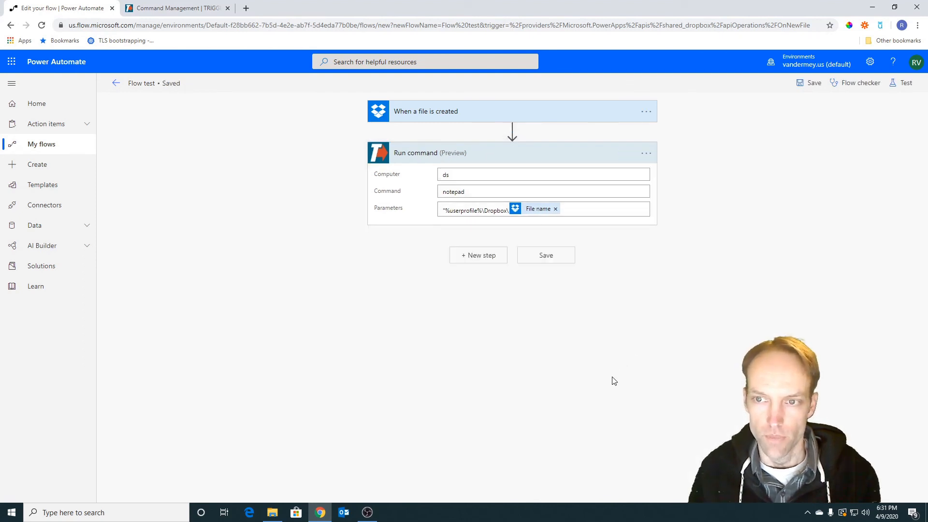
pyautogui.moveTo(642, 379)
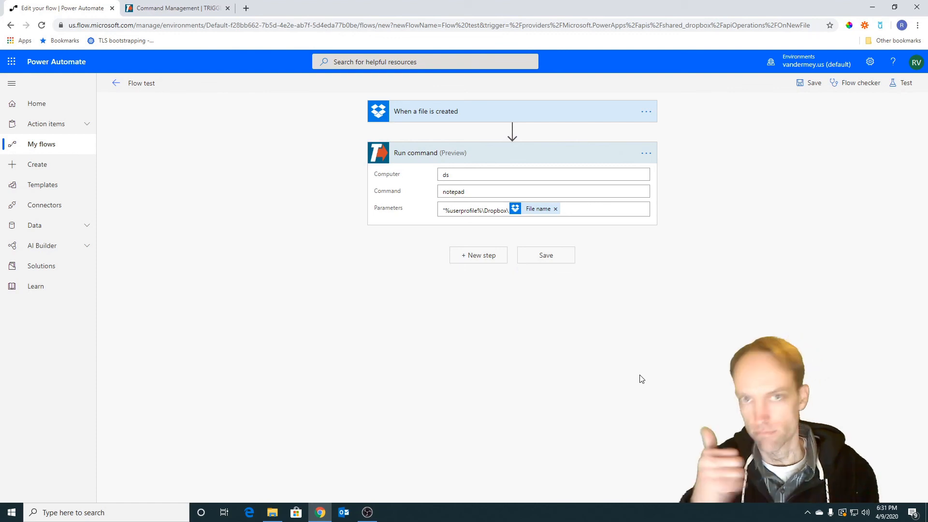
pyautogui.moveTo(598, 312)
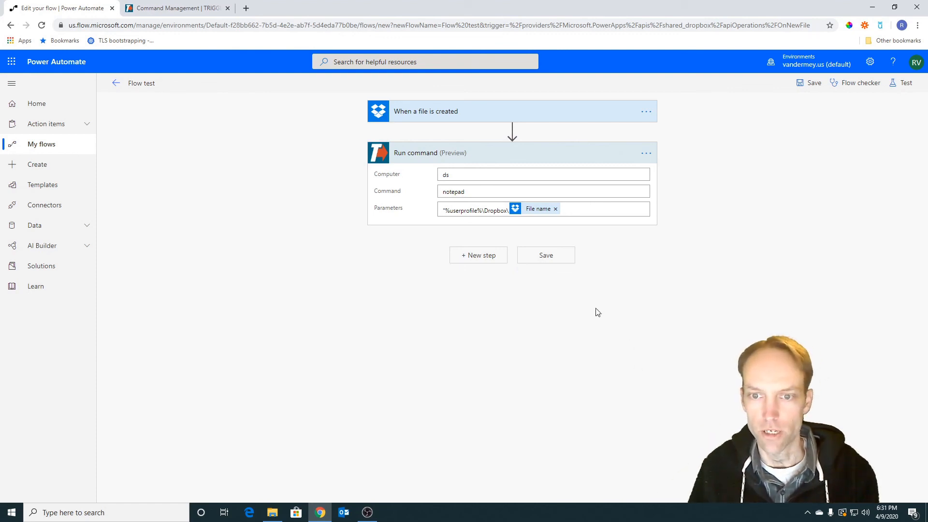